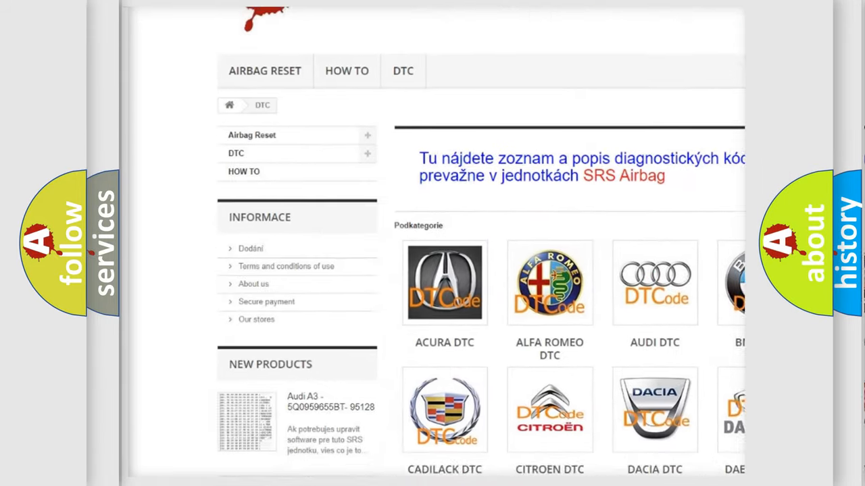
scroll(down, 3)
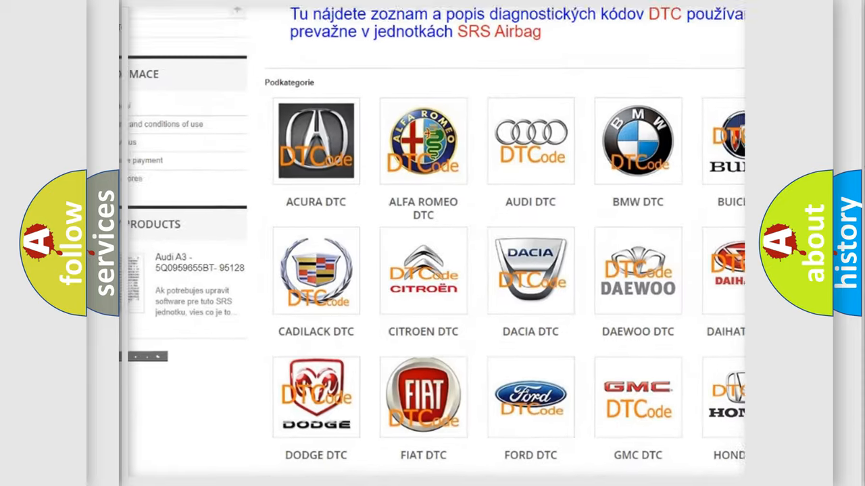
scroll(up, 3)
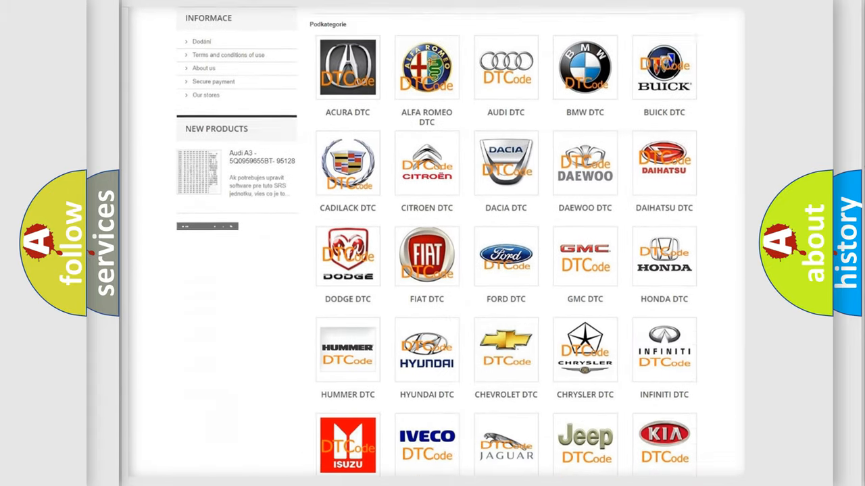
scroll(down, 3)
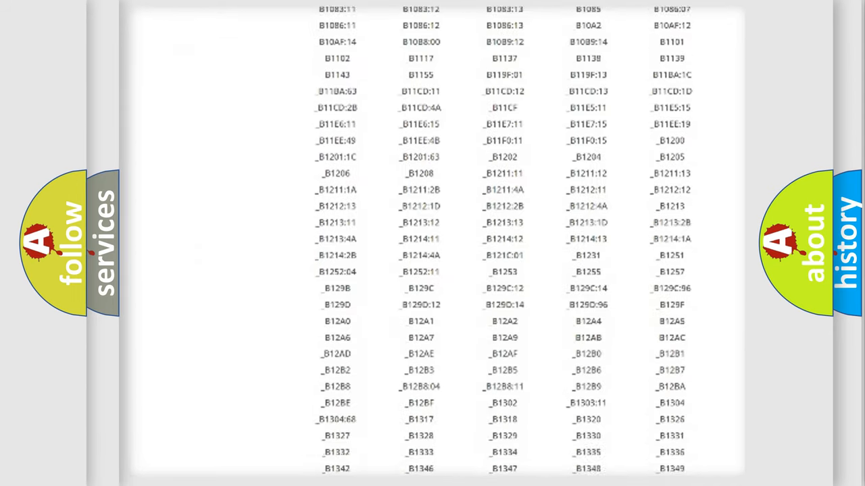
scroll(down, 3)
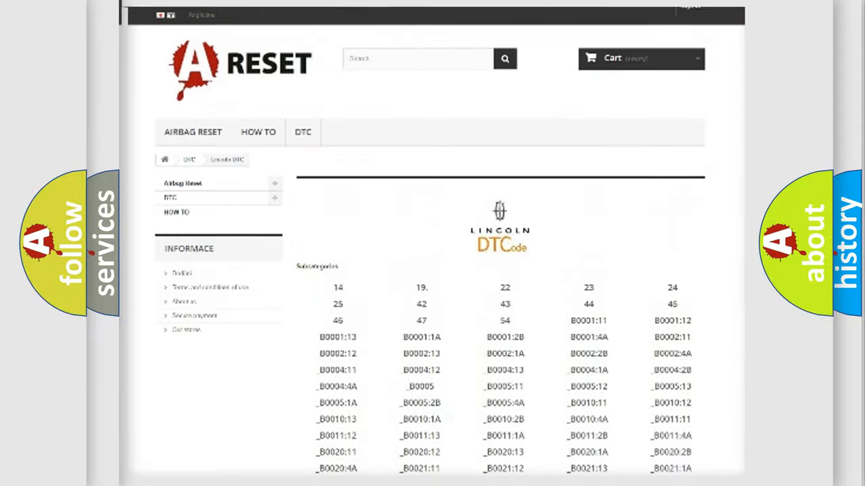
scroll(up, 3)
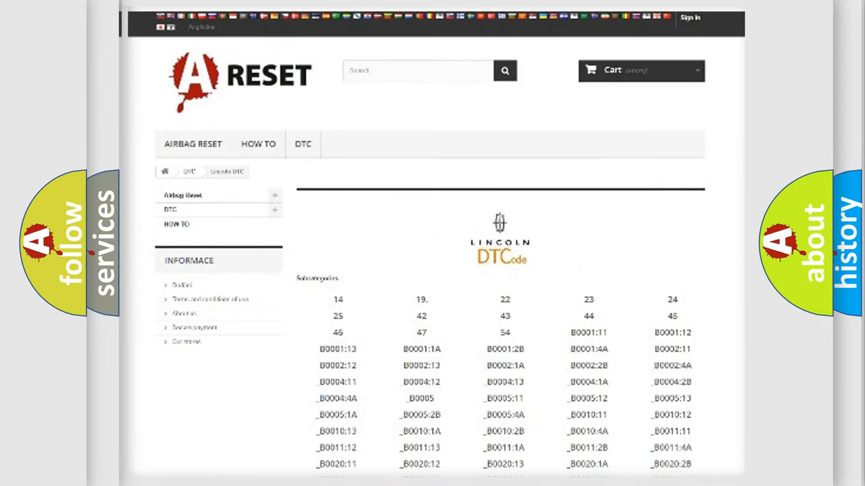